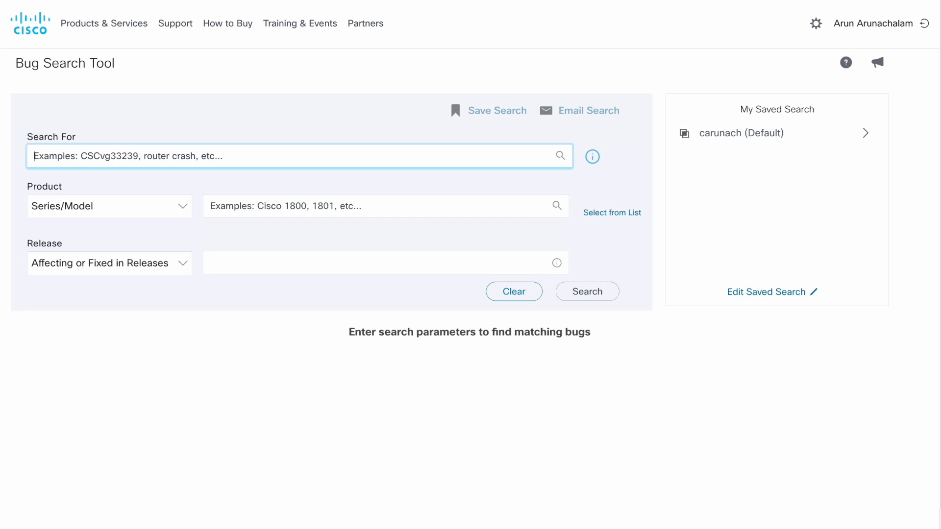
Step: Enter bug ID CSCvv13018 as the search term
text(CSCvv13018)
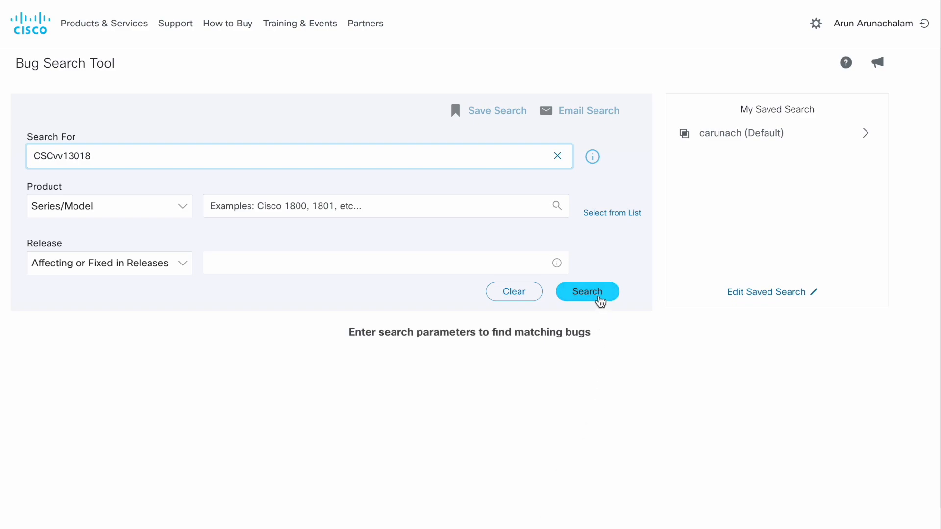
Step: Search for CSCvv13018 and launch its bug applicability check from the detail page
click(587, 291)
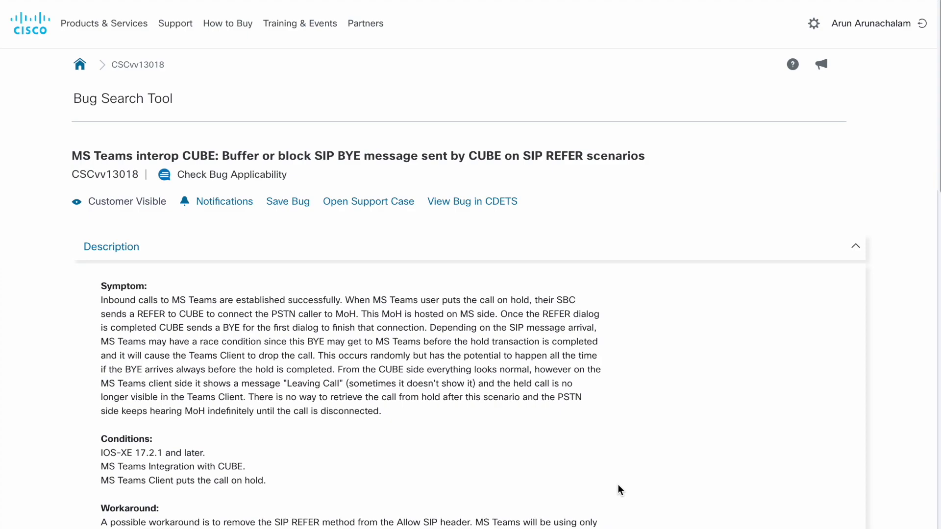
mouse_move(245, 286)
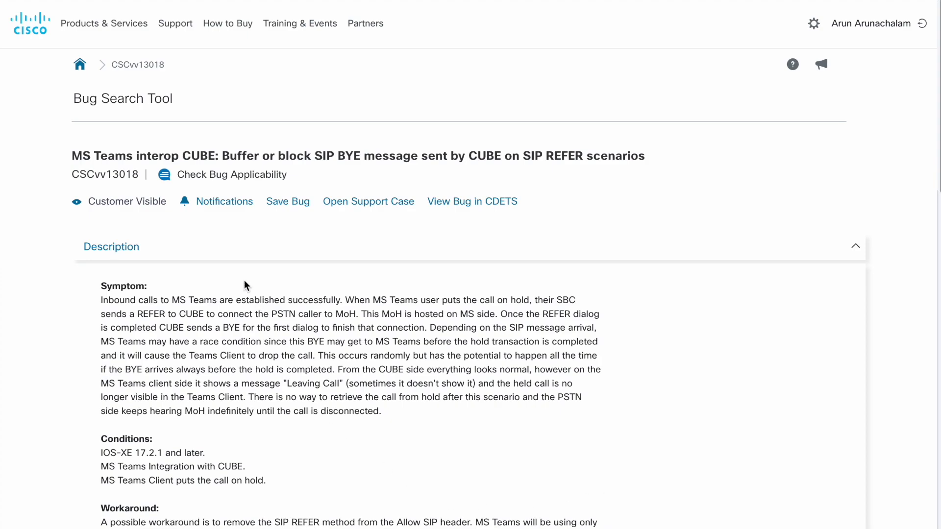
mouse_move(245, 184)
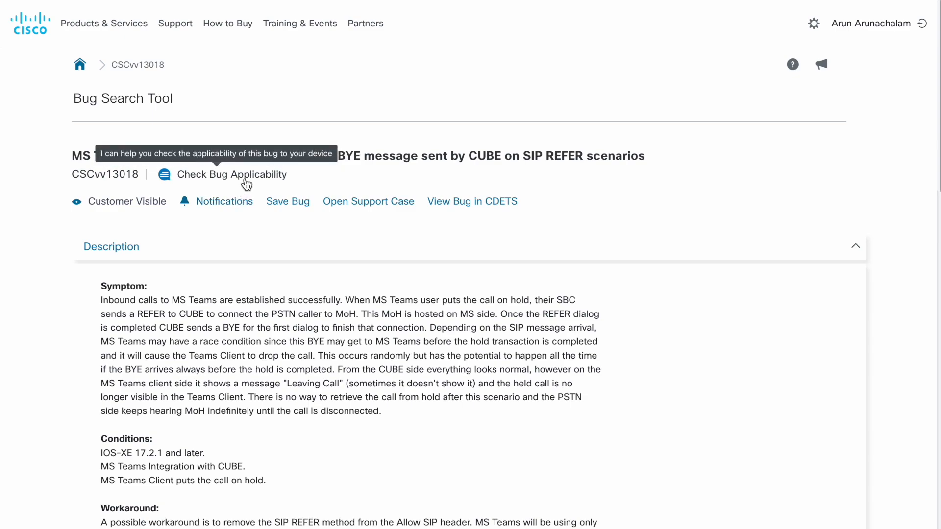
click(231, 175)
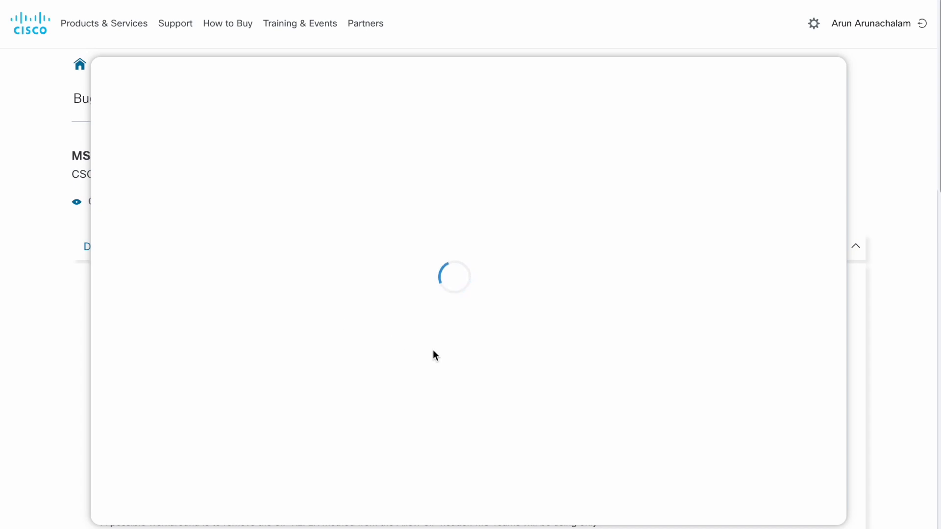
Step: Choose the 'Check CSCvv13018' suggestion in the Support Assistant chat
click(189, 143)
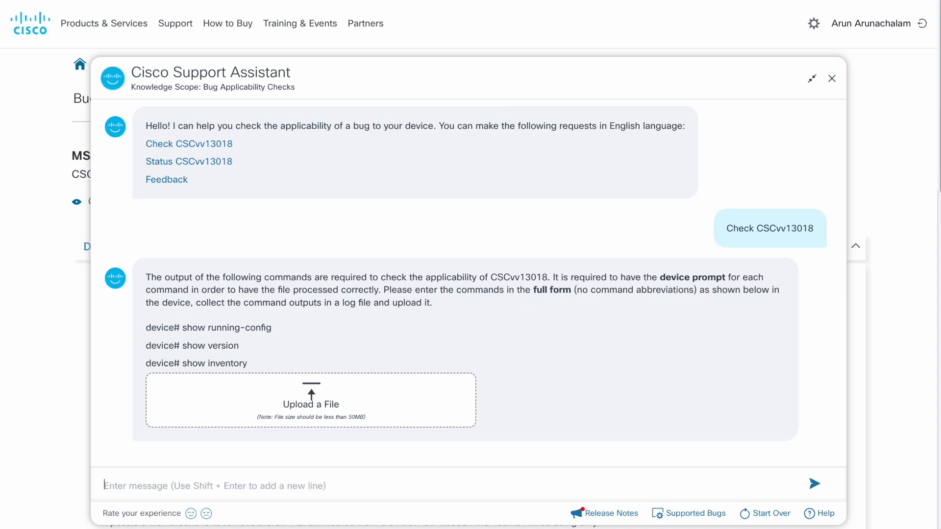
mouse_move(334, 414)
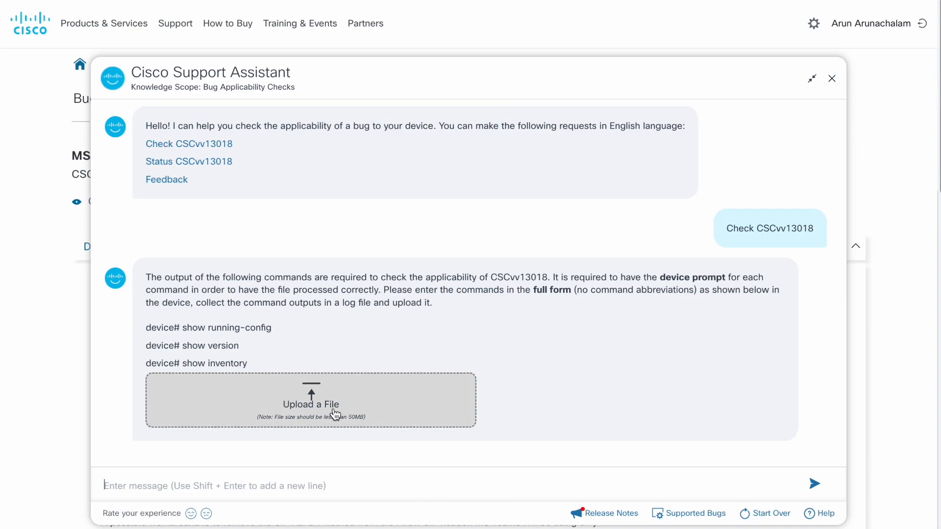
Step: Upload the device command-output log file for applicability analysis
click(311, 400)
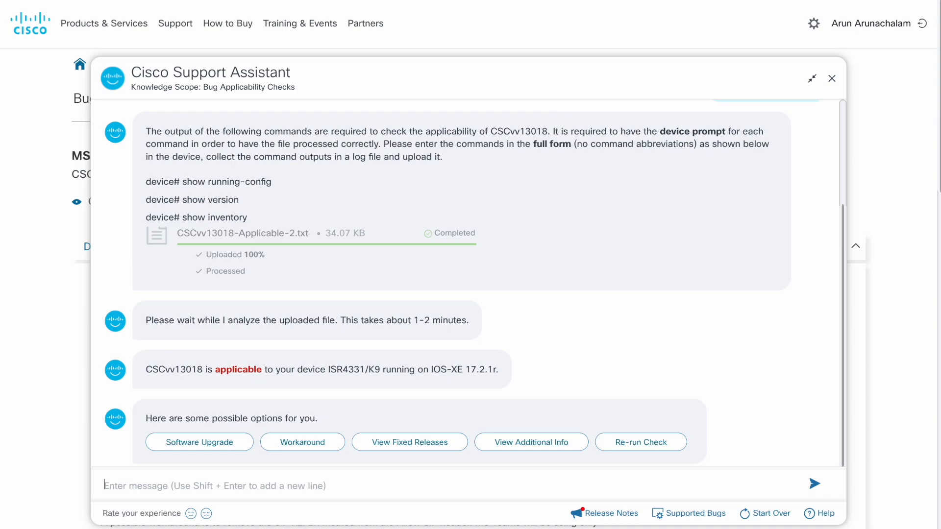
mouse_move(203, 438)
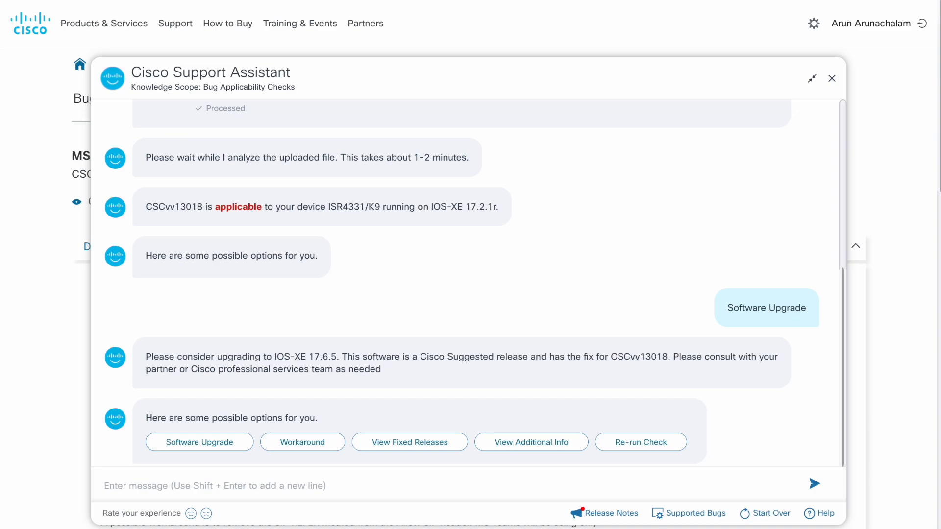
mouse_move(269, 458)
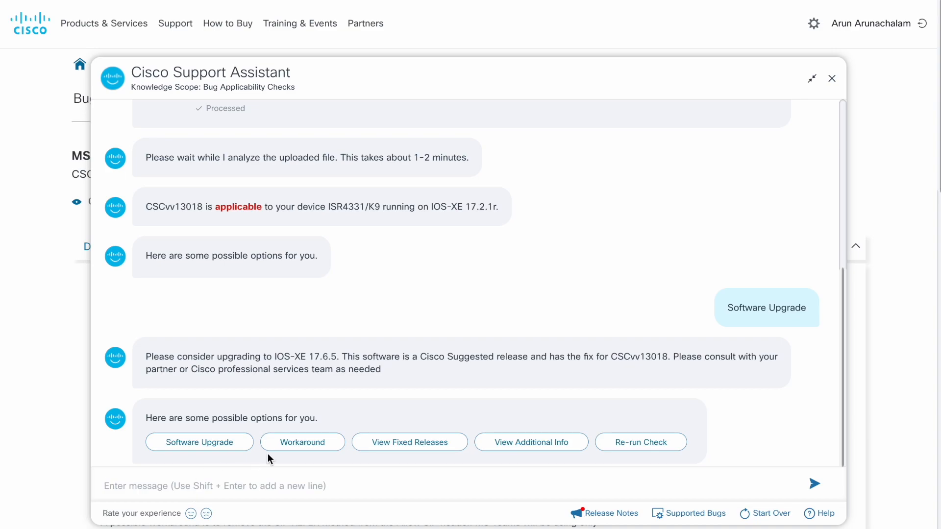
Step: Display the CSCvv13018 workaround and the list of fixed releases
click(301, 442)
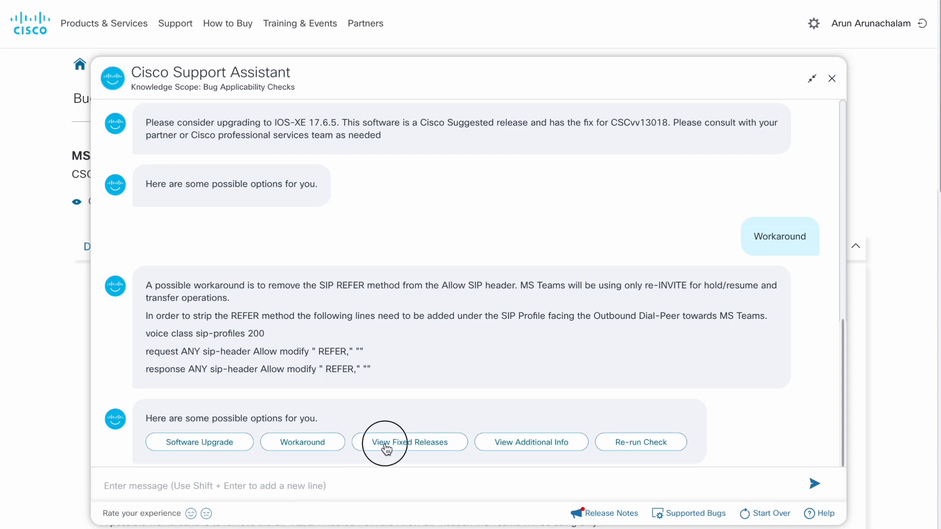
click(409, 442)
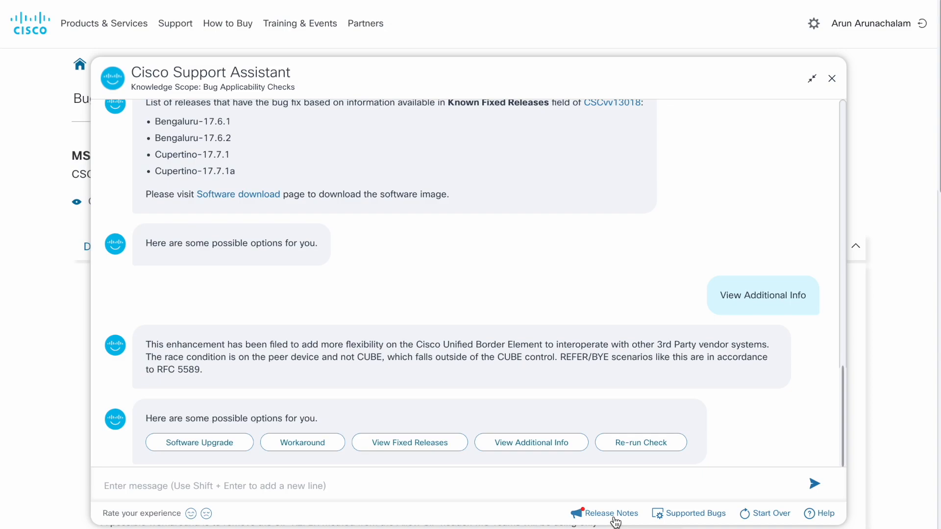
Step: Open the assistant's release notes and the list of bugs supported for checks
click(611, 513)
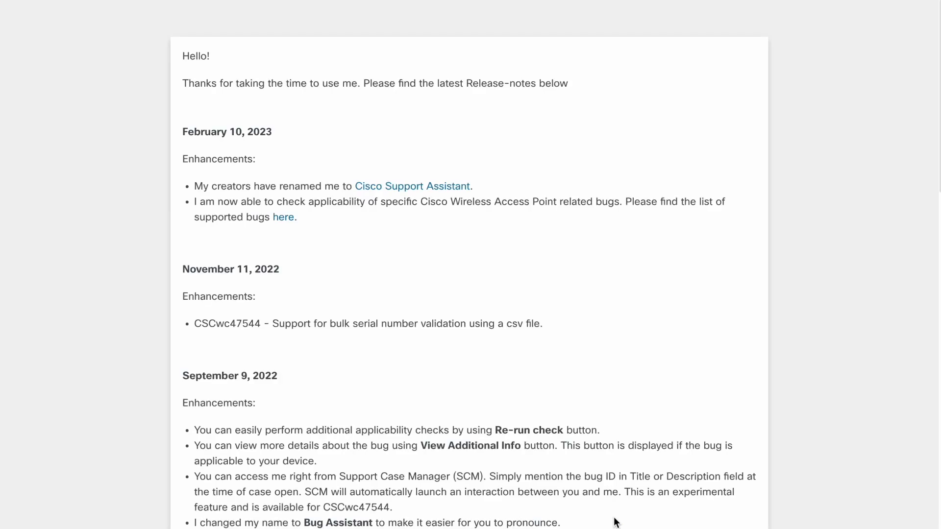
mouse_move(614, 518)
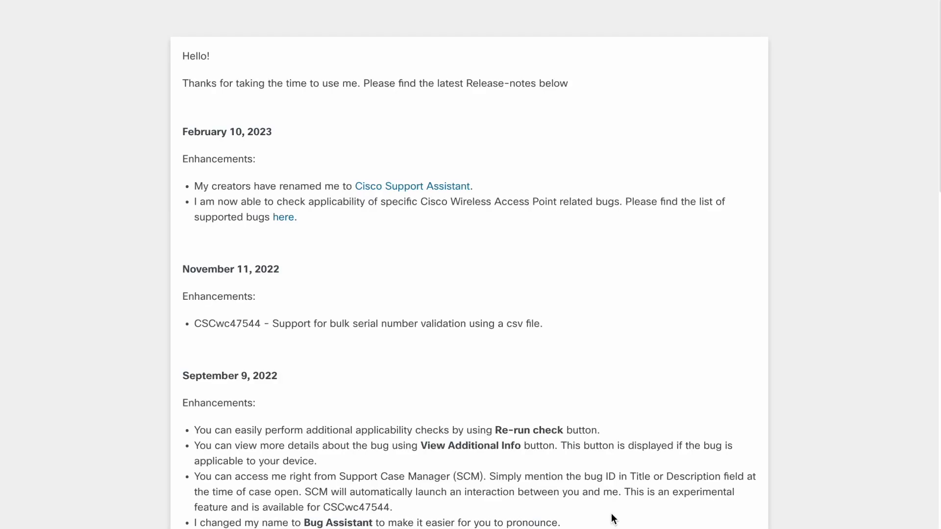
mouse_move(283, 218)
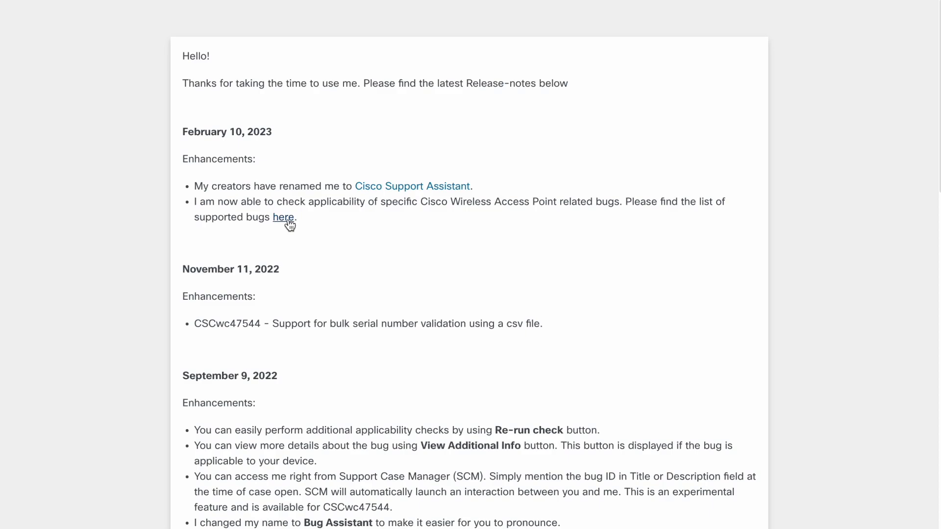
click(283, 217)
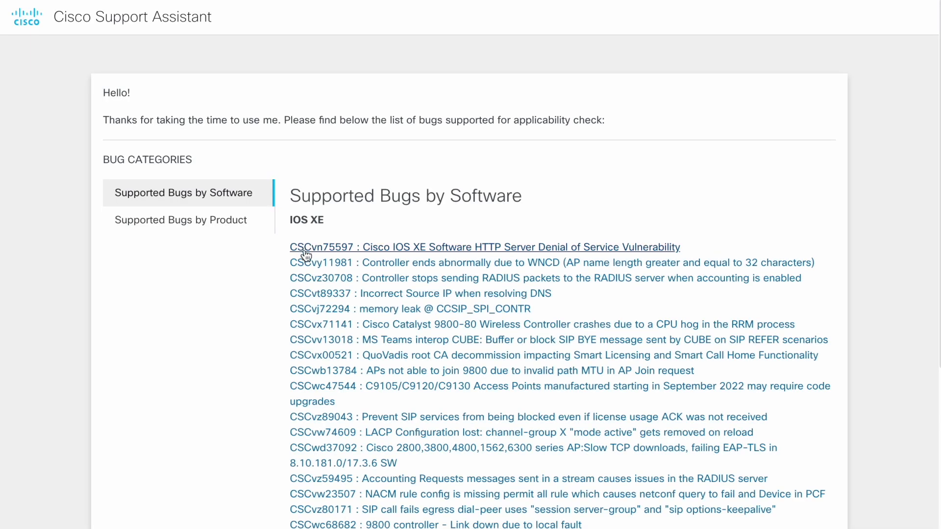